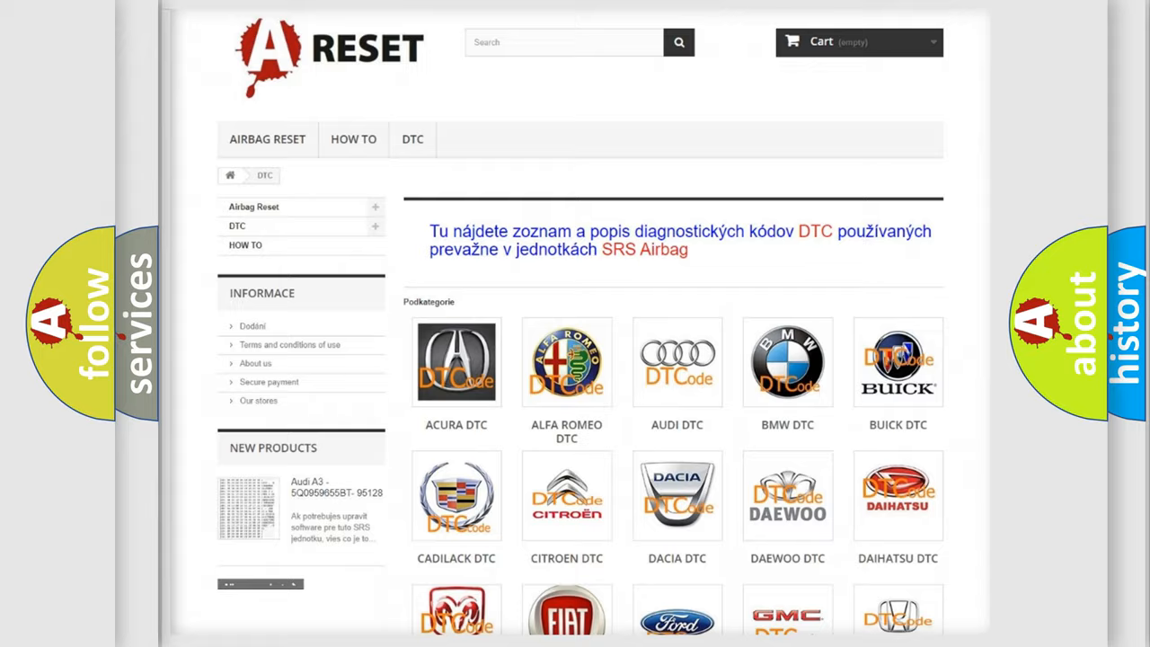
{"action": "scroll", "scroll_direction": "down", "scroll_amount": 3}
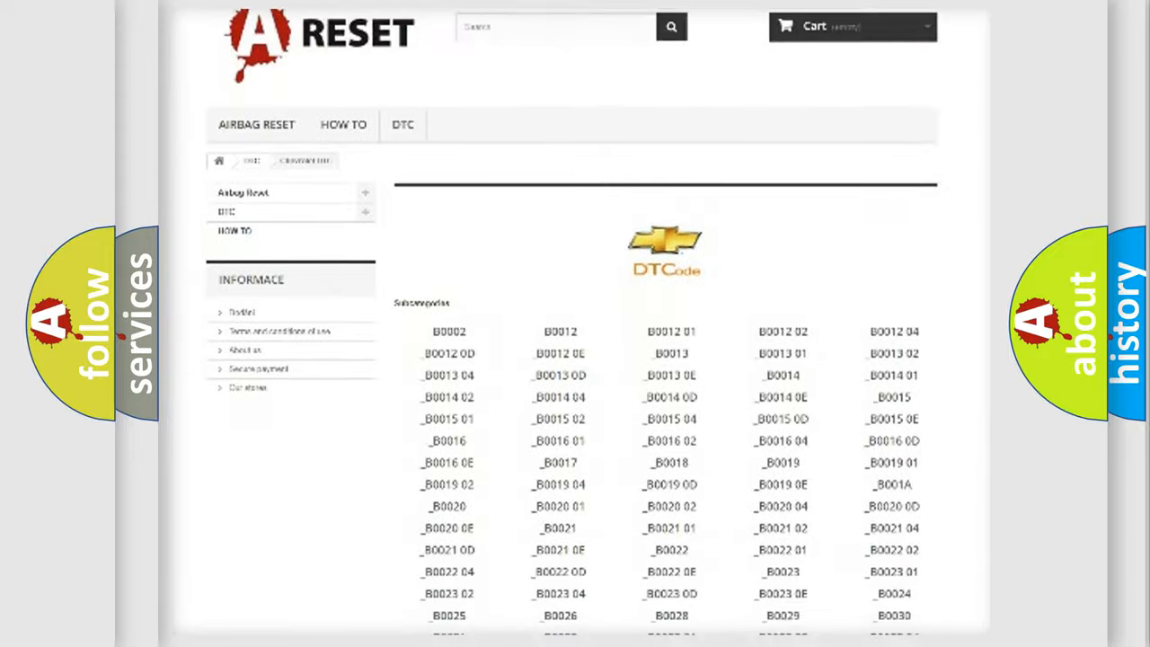
{"action": "scroll", "scroll_direction": "down", "scroll_amount": 3}
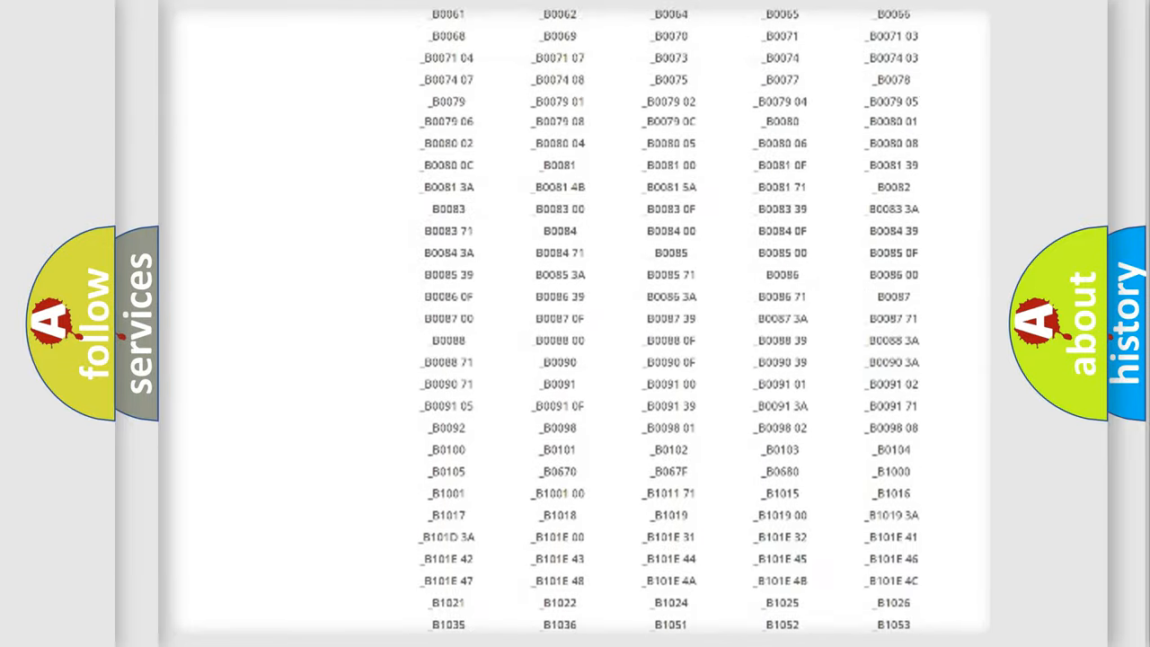